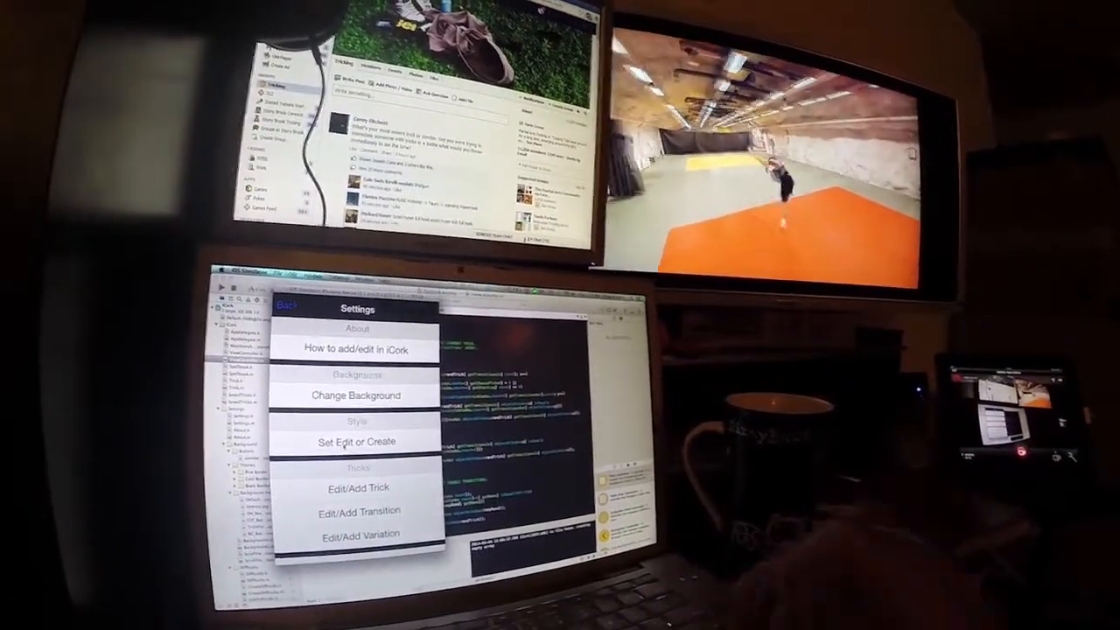
Step: Tap 'Set Edit or Create' under Style to reach the TKT or Mainstream prompt
click(354, 441)
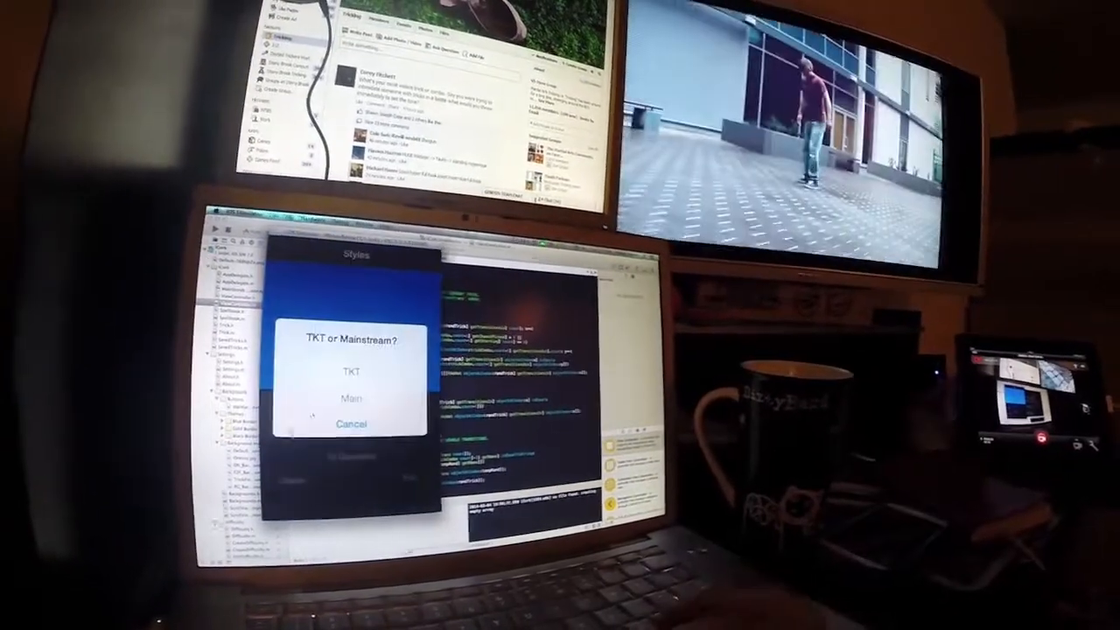
Step: Choose the Main trick set and confirm the new style name
click(351, 371)
text(kfyku)
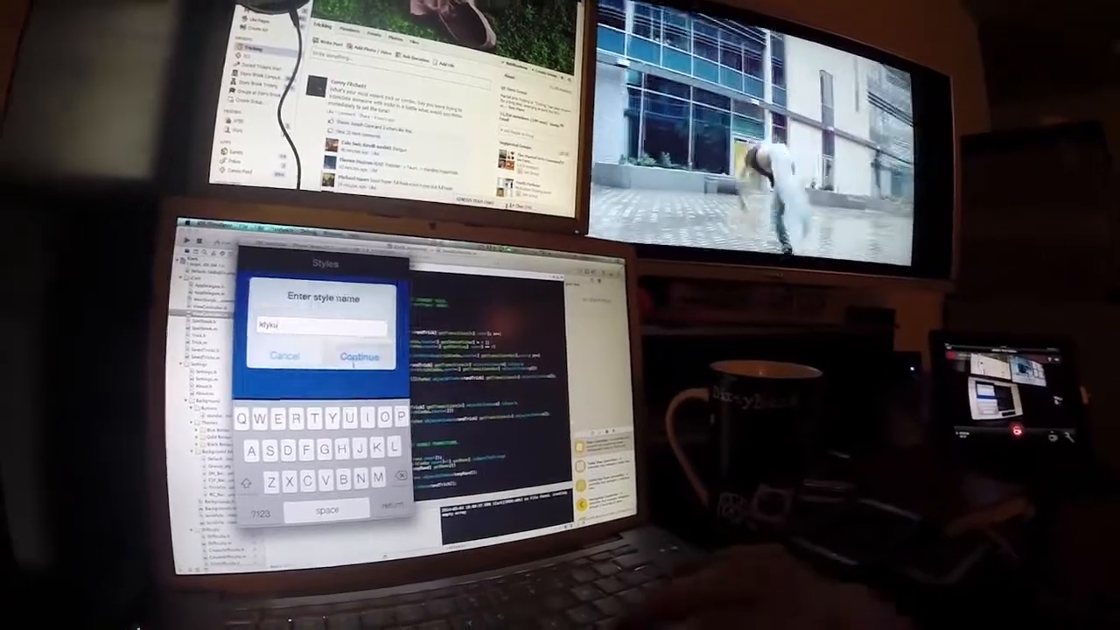
click(358, 357)
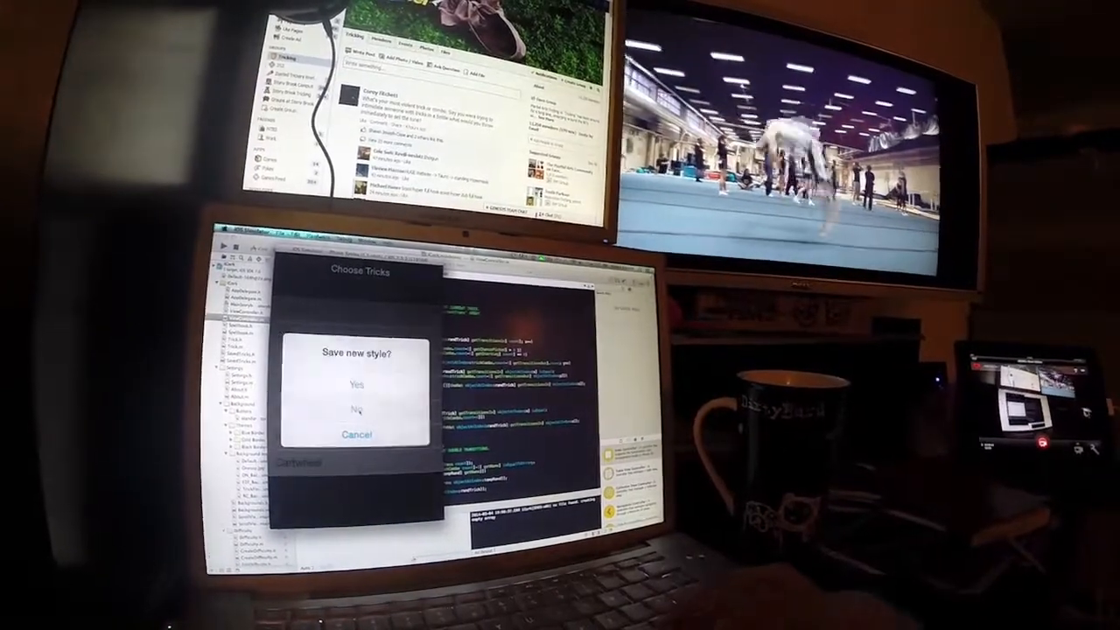
Step: Decline saving the new style and open Edit/Add Trick from Settings
click(356, 409)
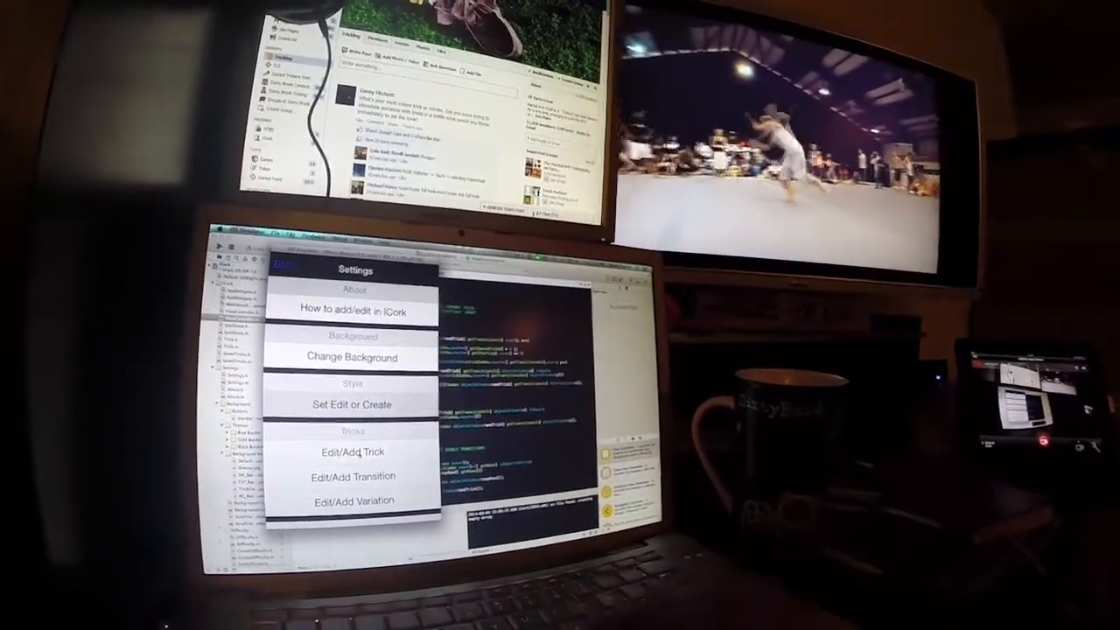
click(352, 452)
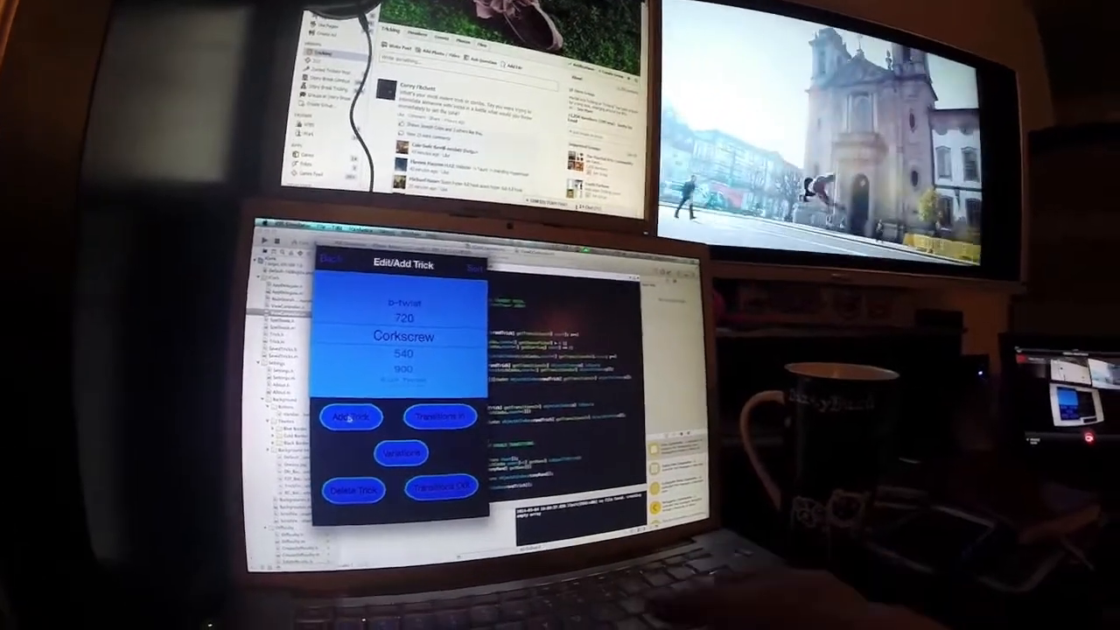
Step: Add a new trick named 'Double Cork' and reach the save prompt
click(350, 416)
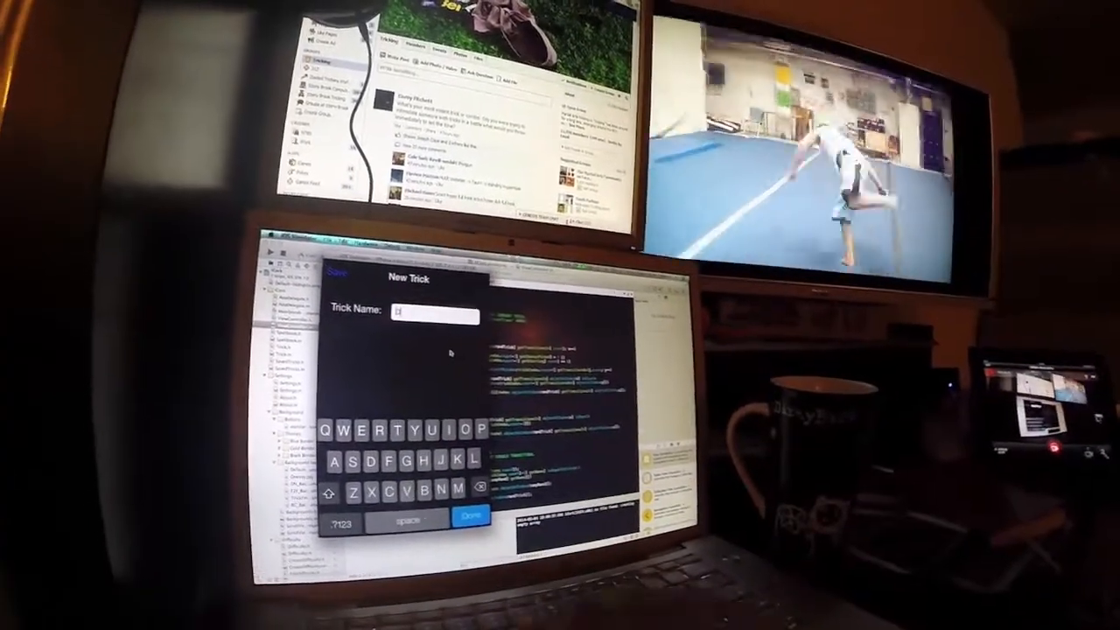
text(Double Cork)
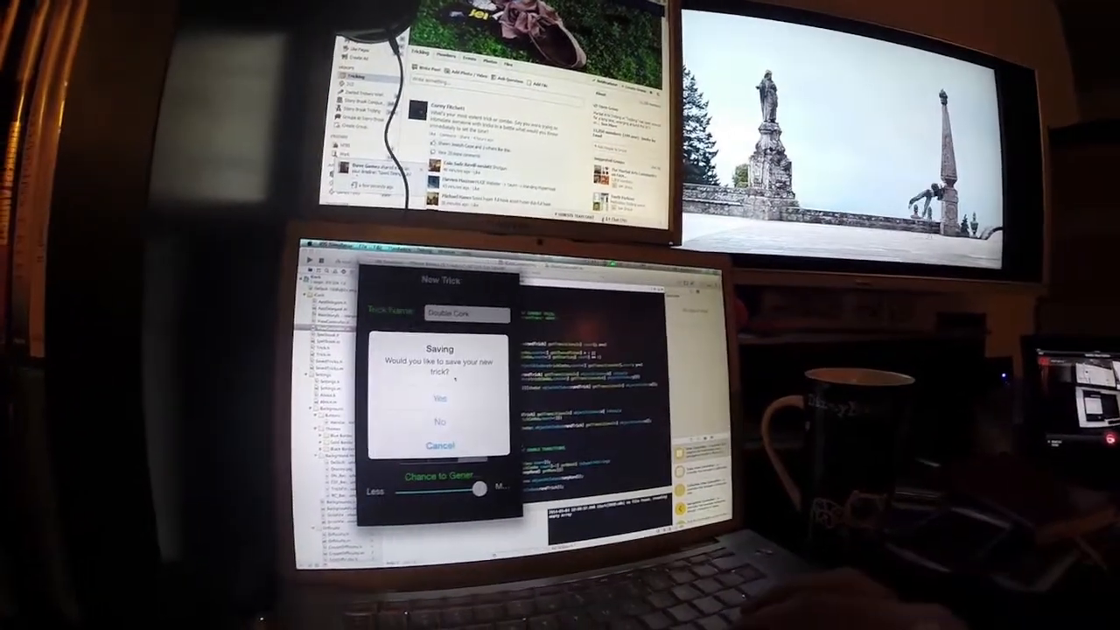
Step: Save Double Cork, then recreate style Moar Corks from Main tricks including Double Cork
click(440, 398)
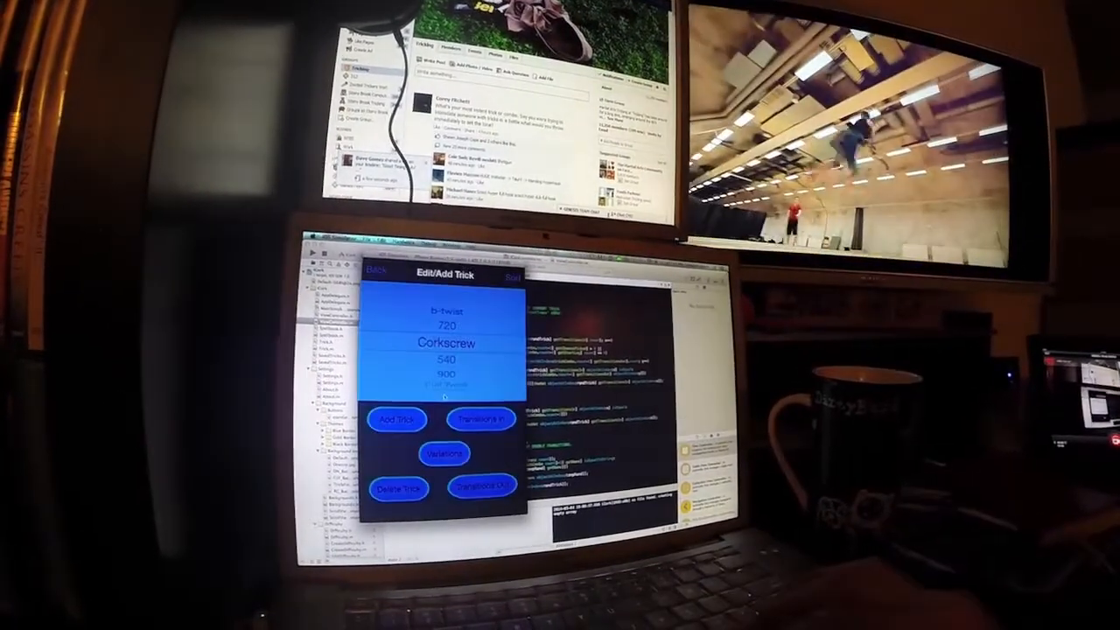
click(376, 271)
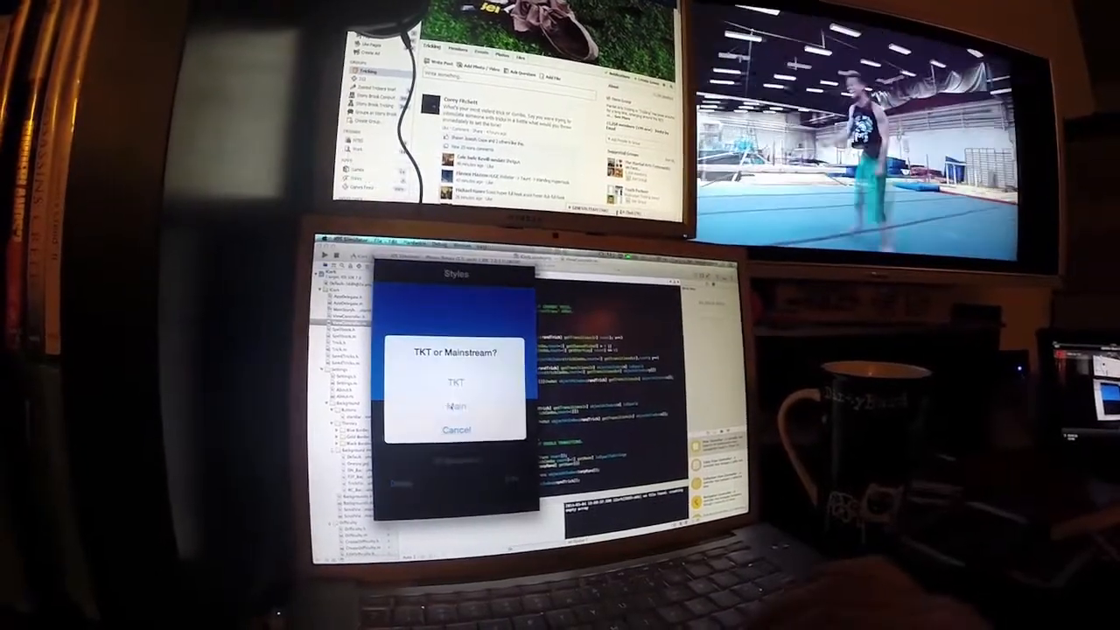
click(456, 406)
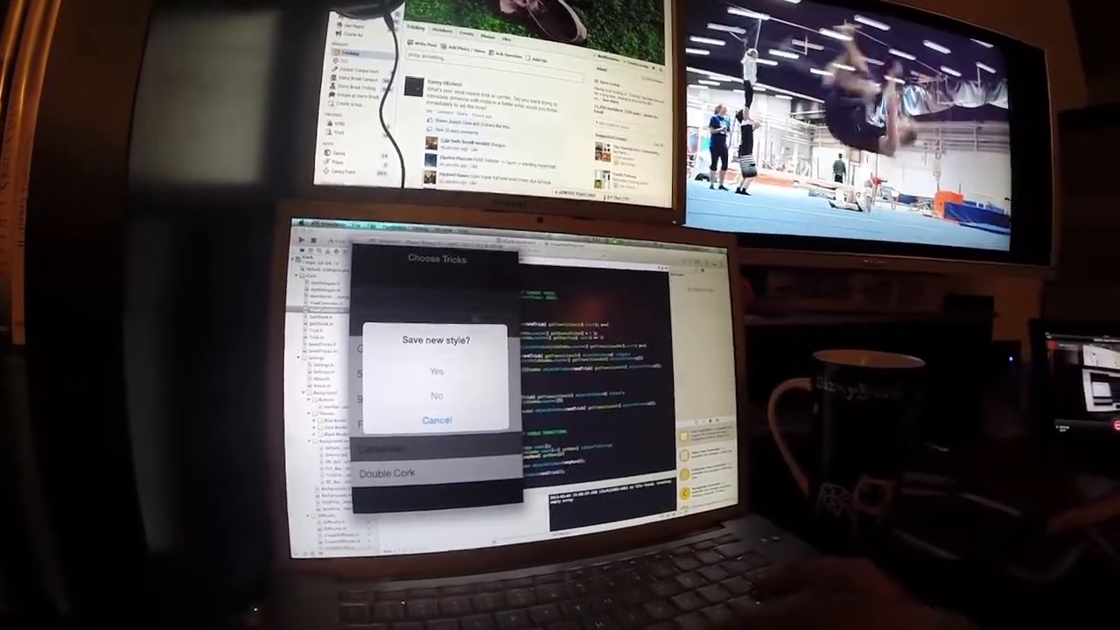
click(436, 371)
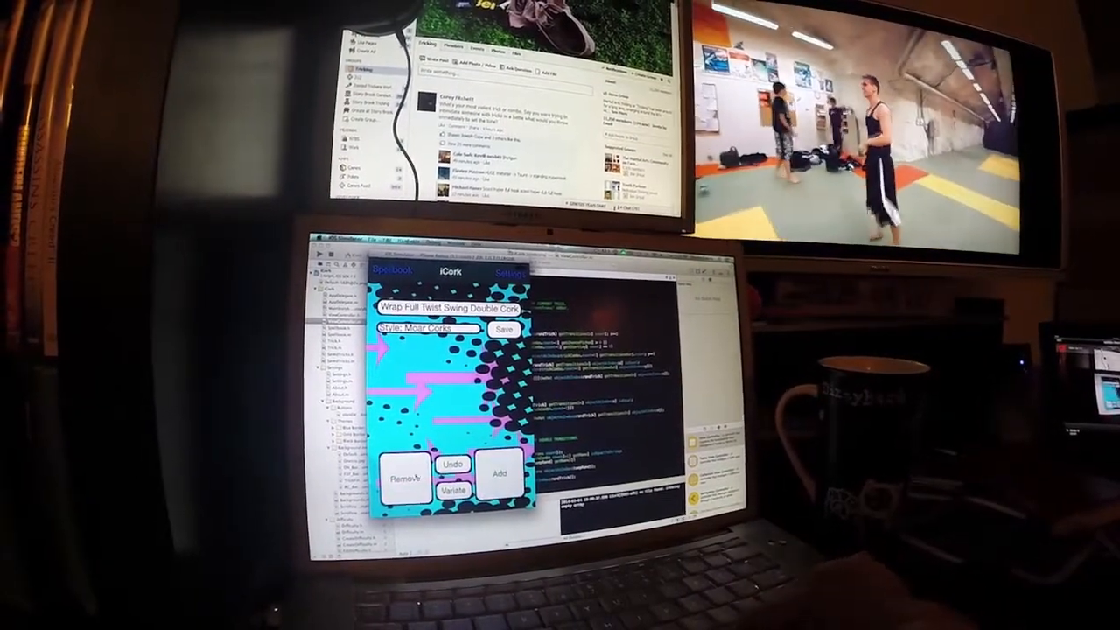
Step: Generate a new Moar Corks combo, producing 540 Wrap Full Twist Swing 900
click(401, 479)
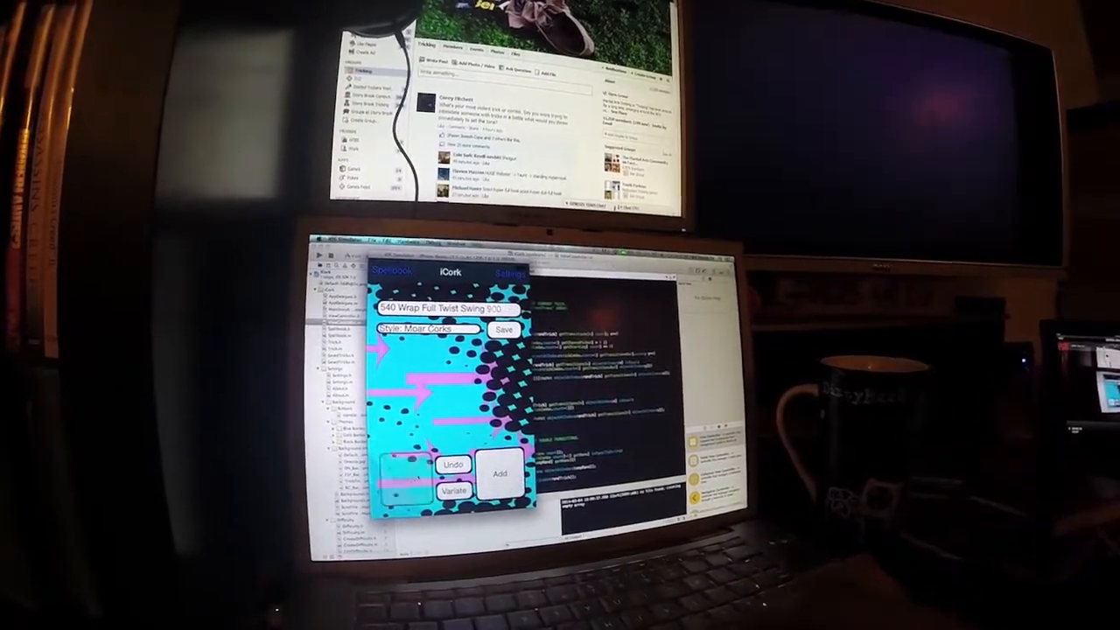